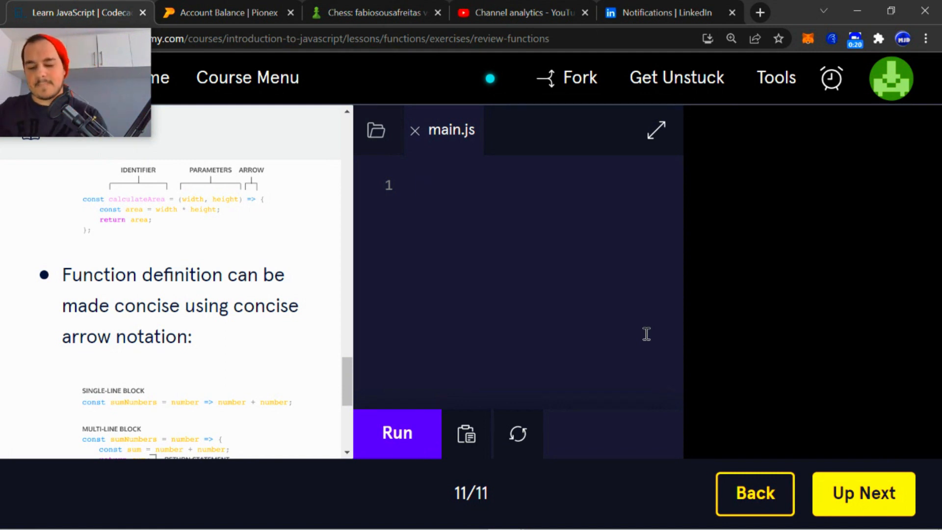
# Declare let survive = (water, food) as the arrow function's signature in main.js
pyautogui.click(423, 185)
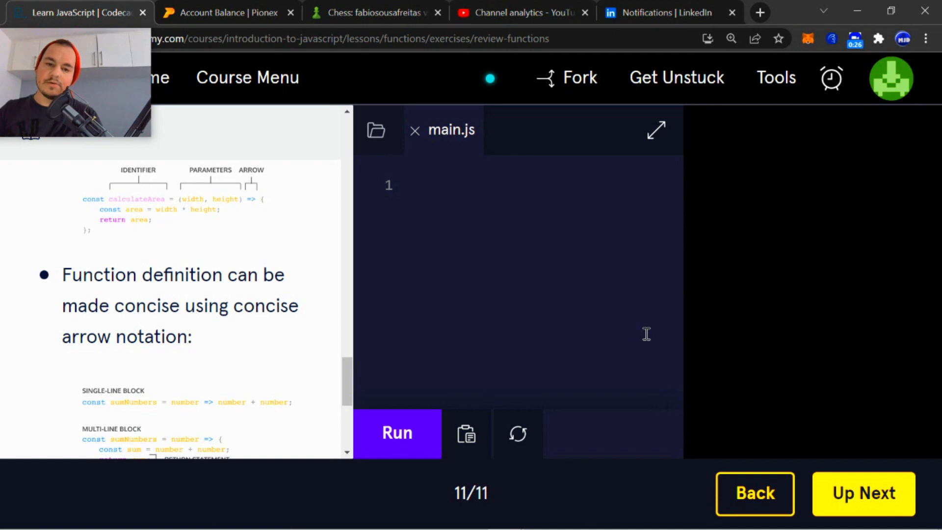
pyautogui.click(424, 185)
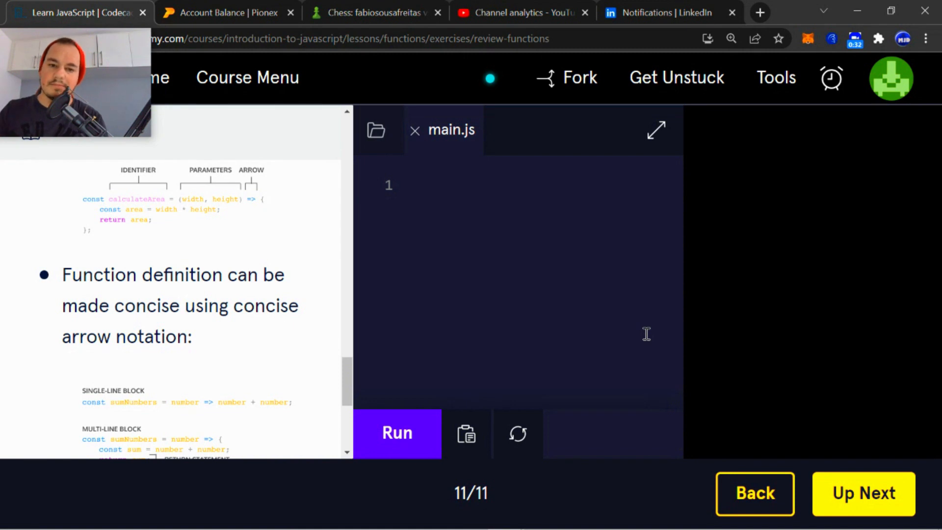
pyautogui.click(423, 185)
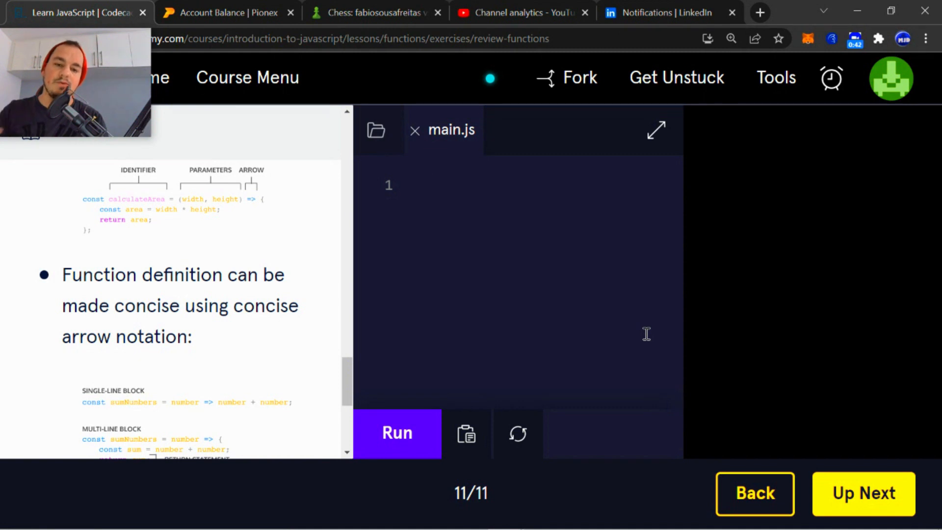
pyautogui.click(424, 185)
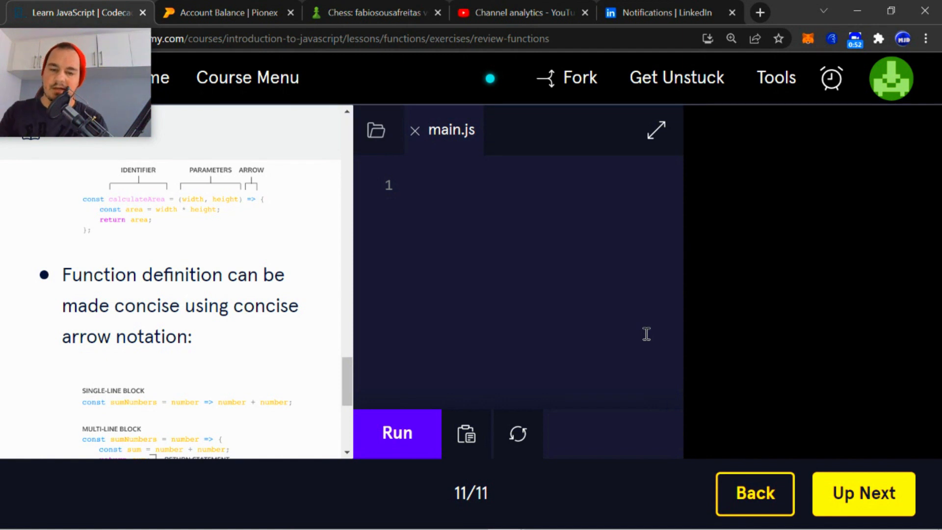
pyautogui.click(423, 185)
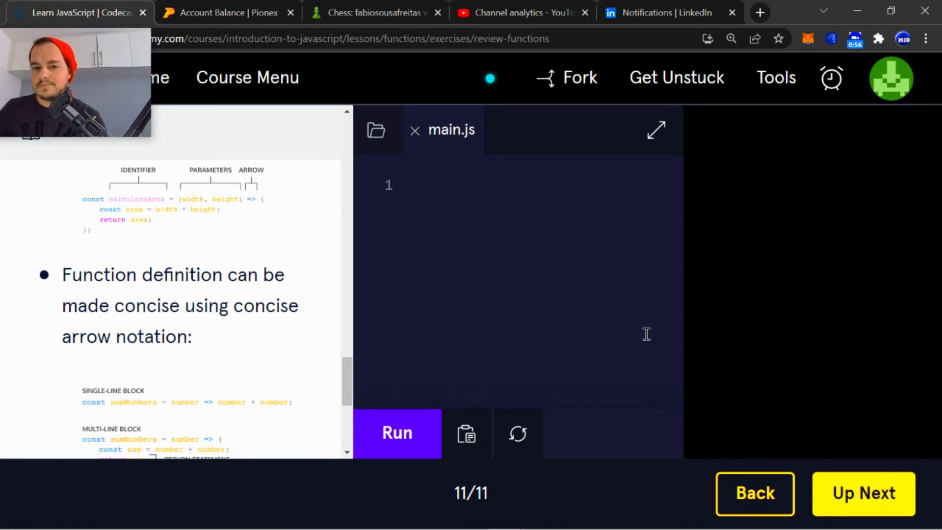
pyautogui.click(423, 185)
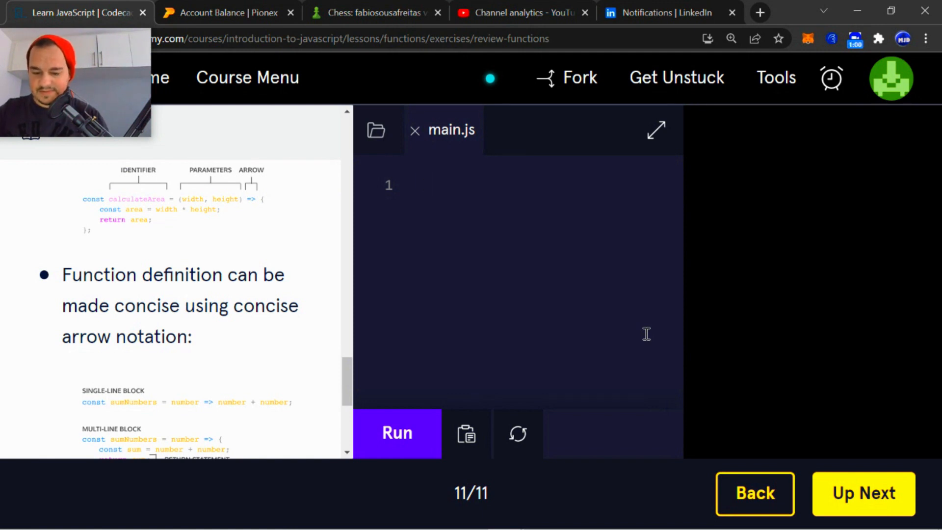
pyautogui.write('let')
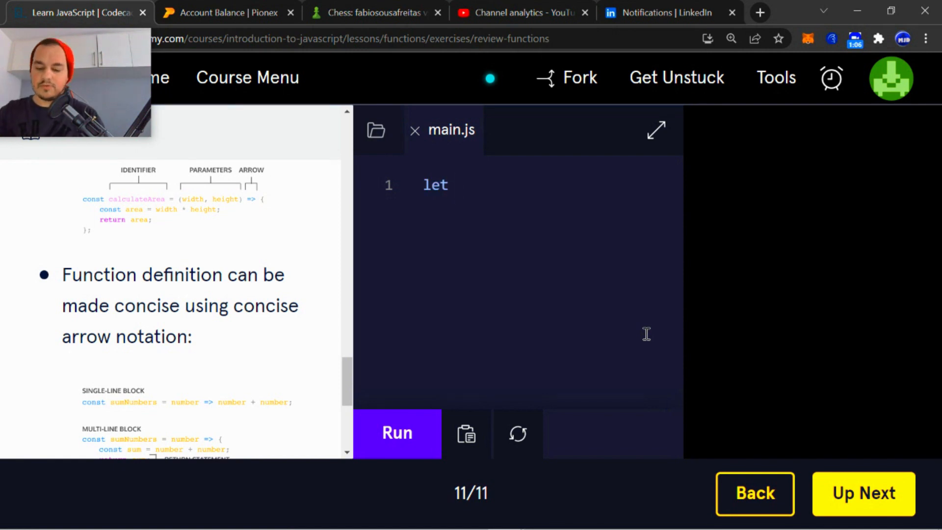
pyautogui.write('sr')
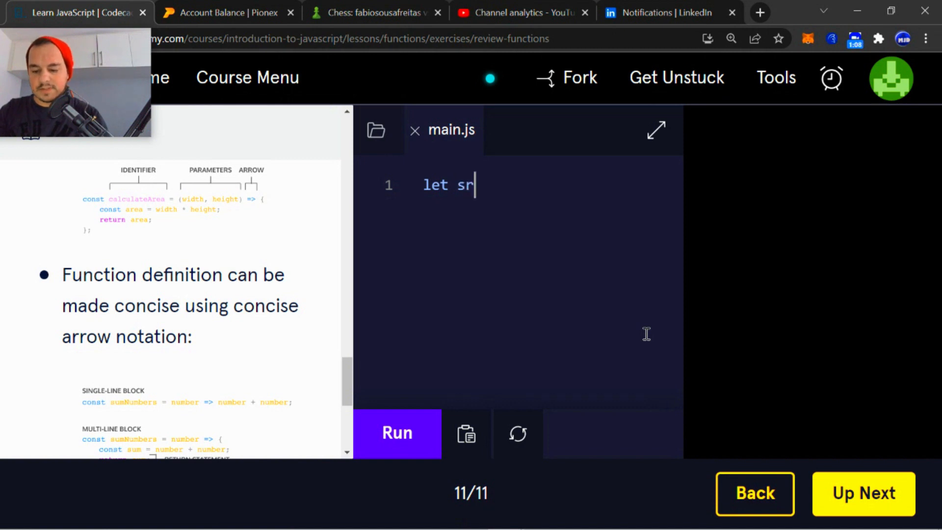
pyautogui.write('u')
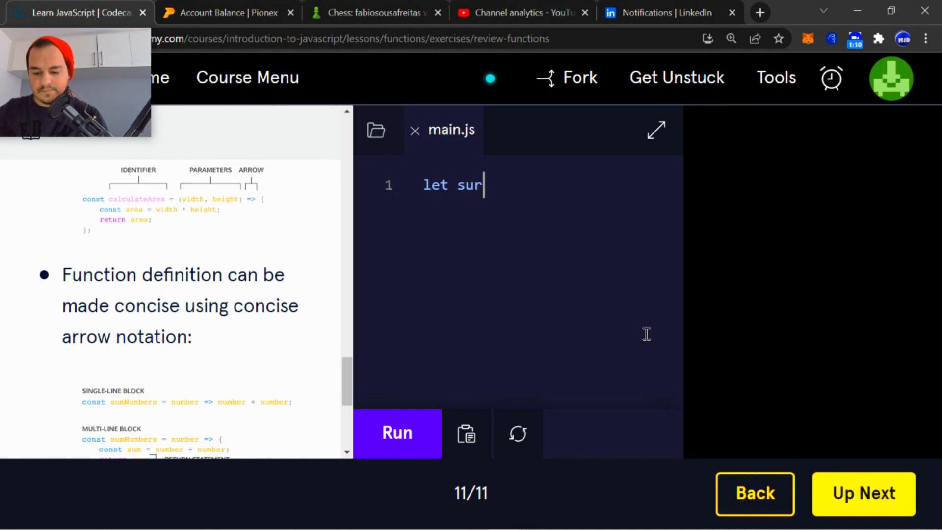
pyautogui.write('vive')
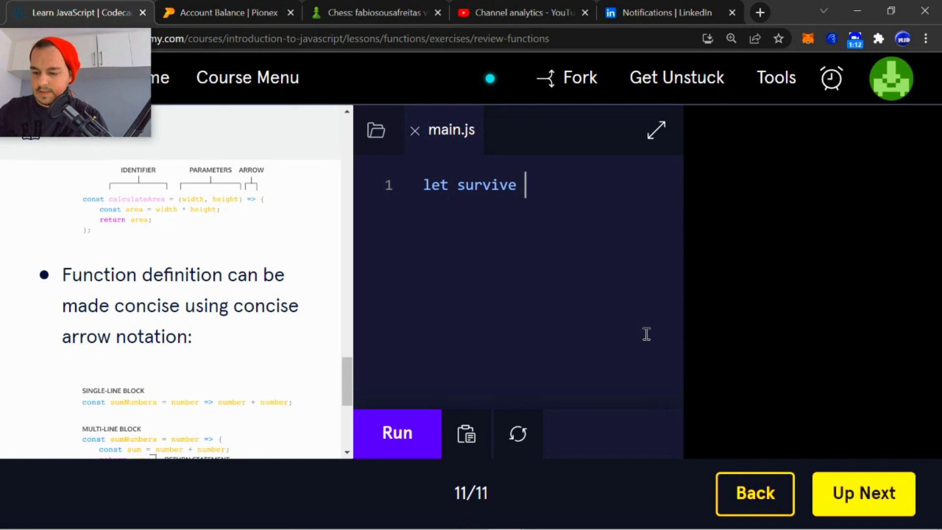
pyautogui.write('=')
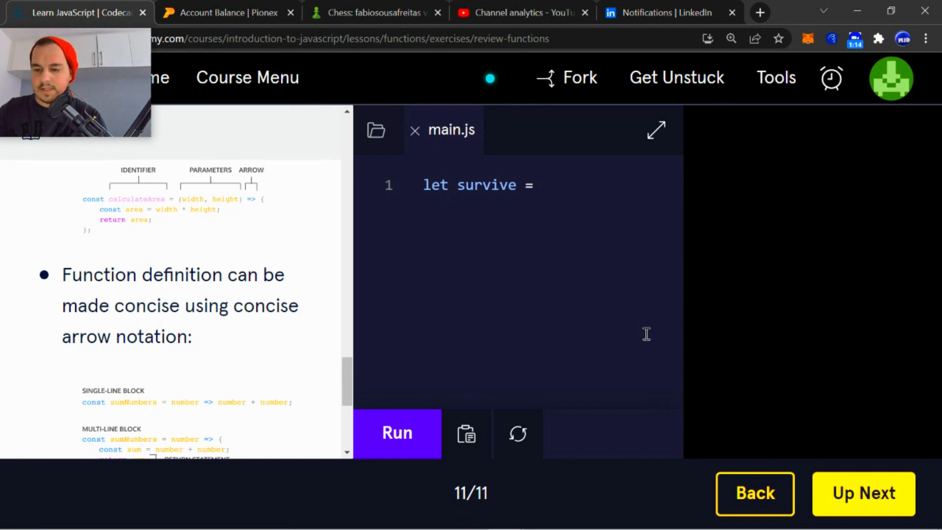
pyautogui.write('()')
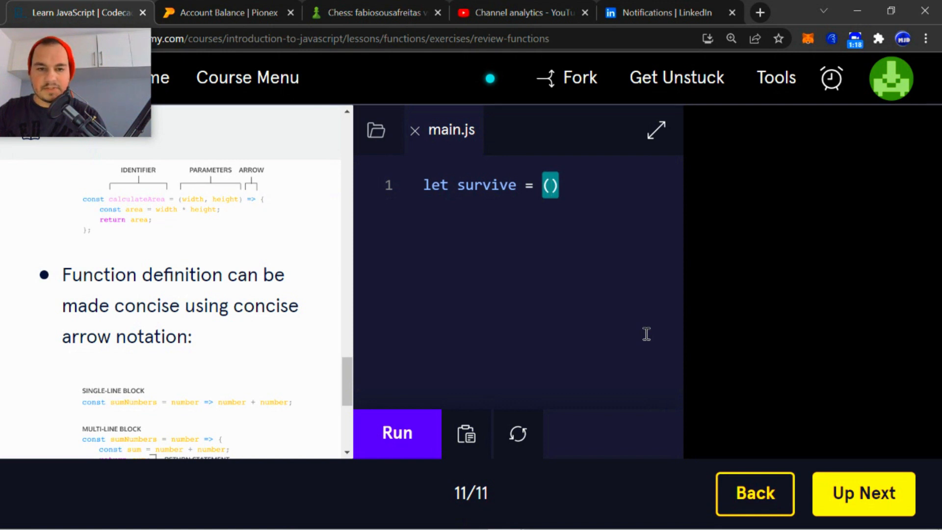
pyautogui.write('water')
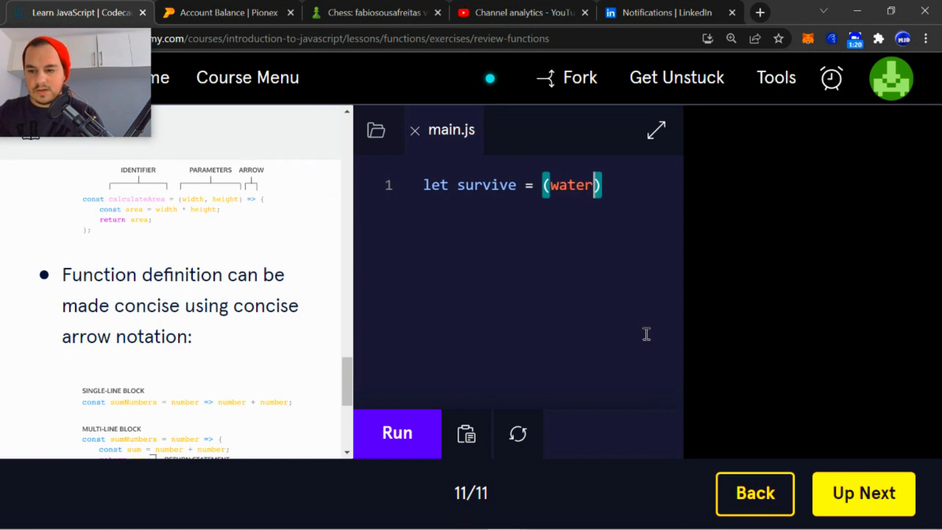
pyautogui.write(', fo')
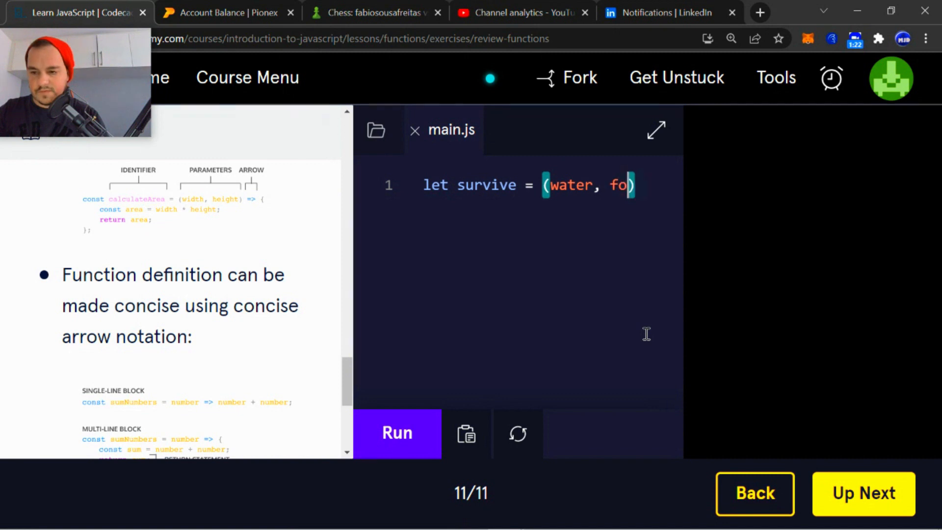
pyautogui.write('od)')
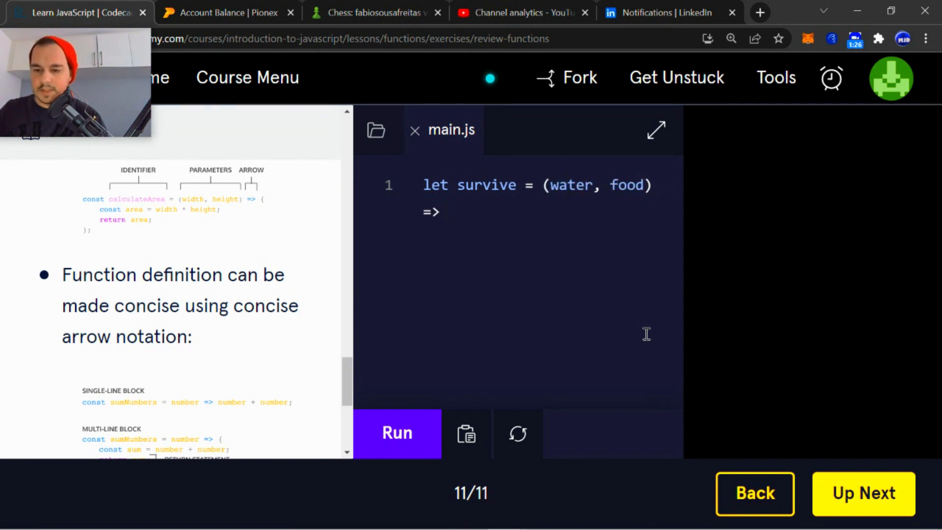
# Write the function body { survive = water * food; }
pyautogui.write('{')
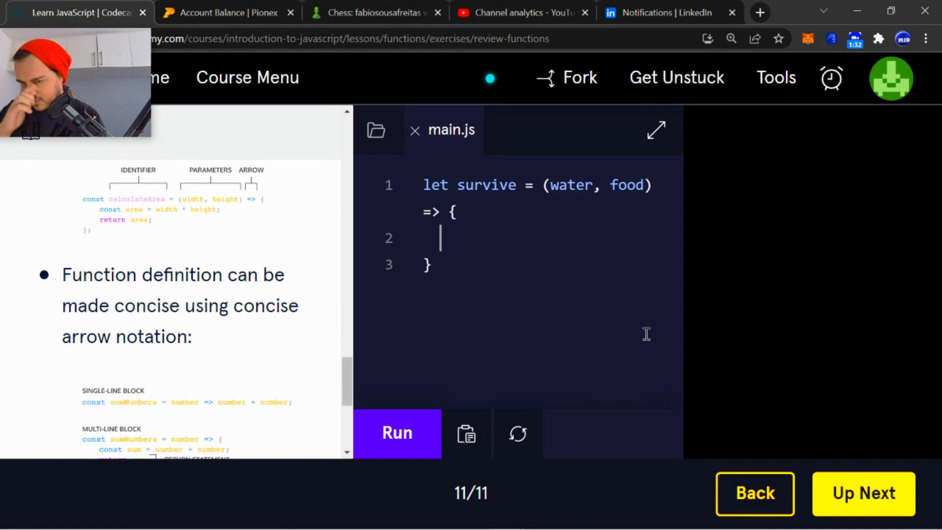
pyautogui.write('surv')
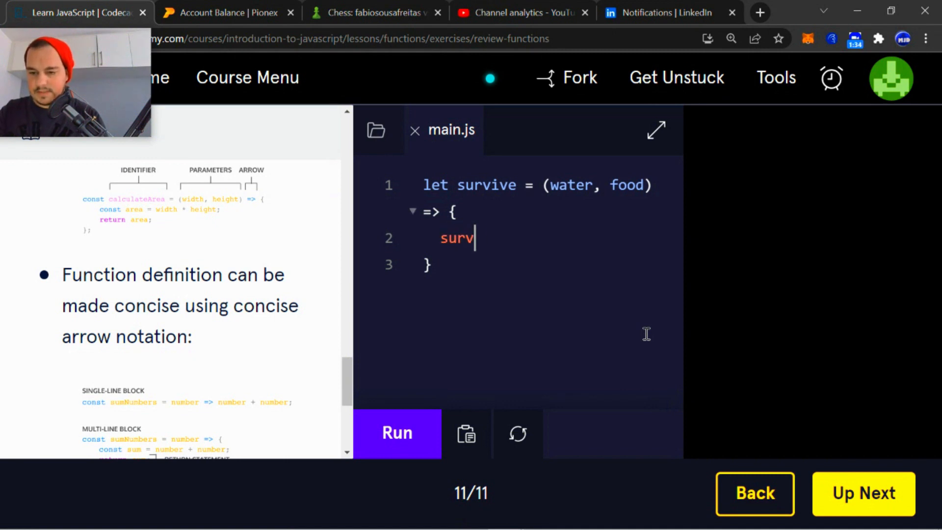
pyautogui.write('ive')
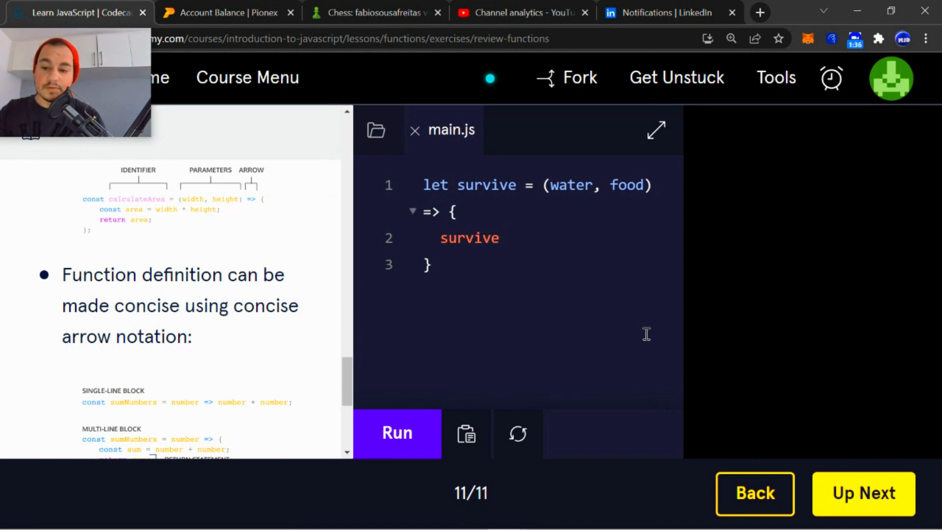
pyautogui.write('=')
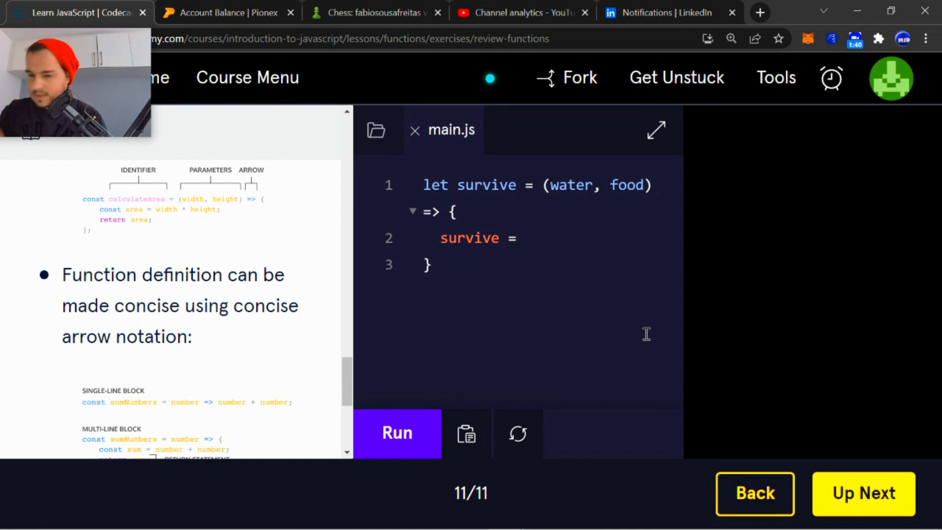
pyautogui.click(525, 237)
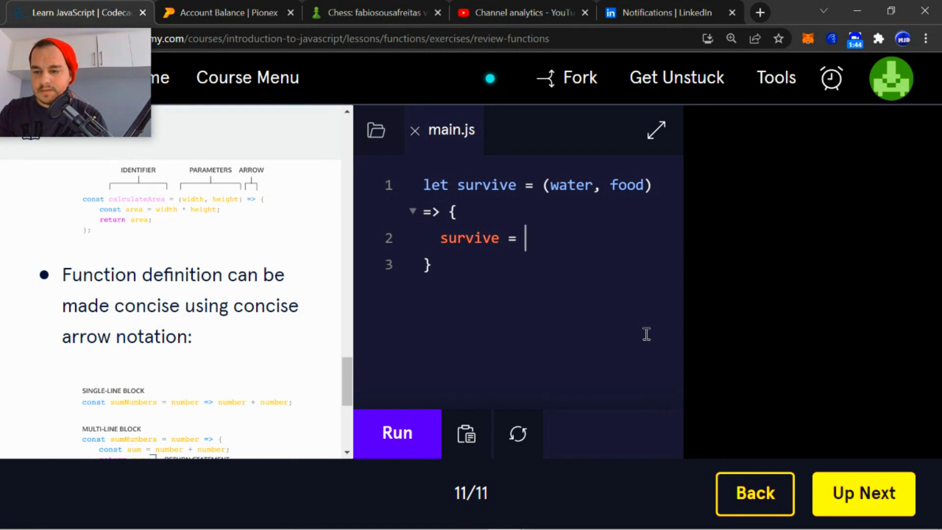
pyautogui.write('wat')
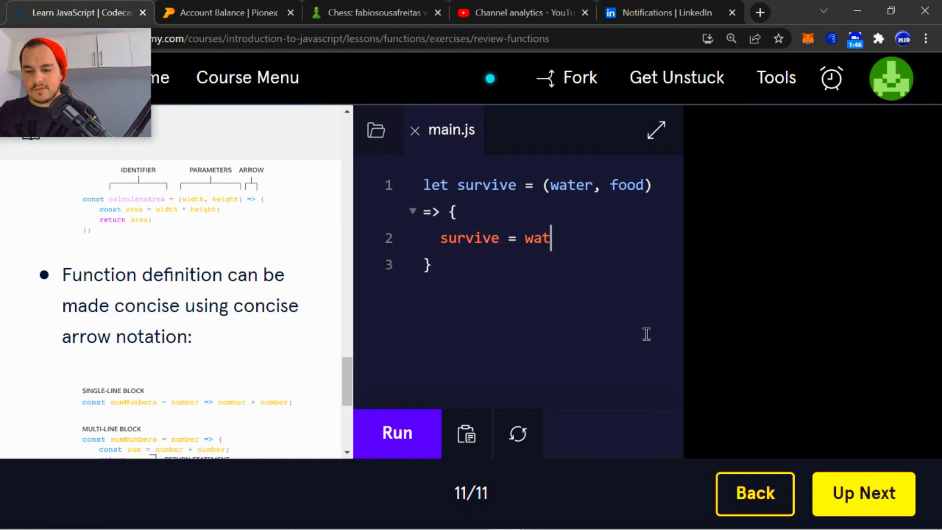
pyautogui.write('er *')
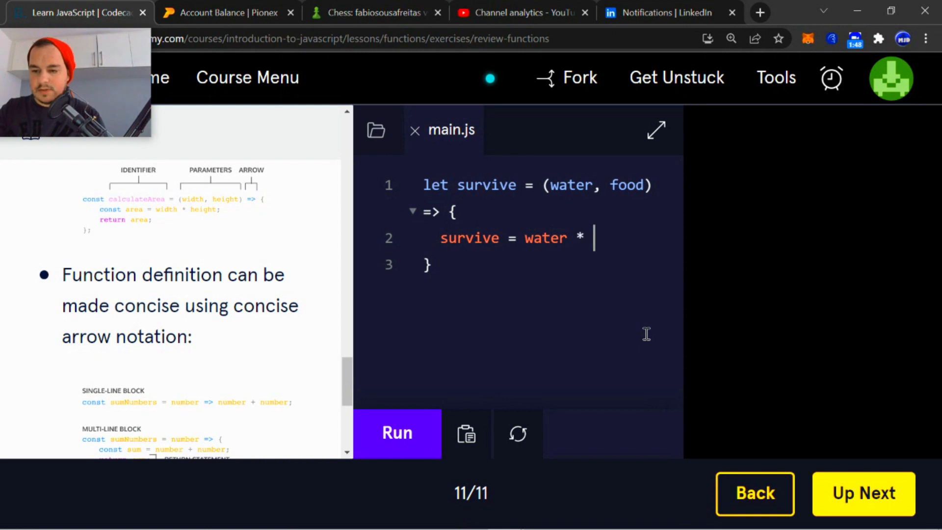
pyautogui.write('food')
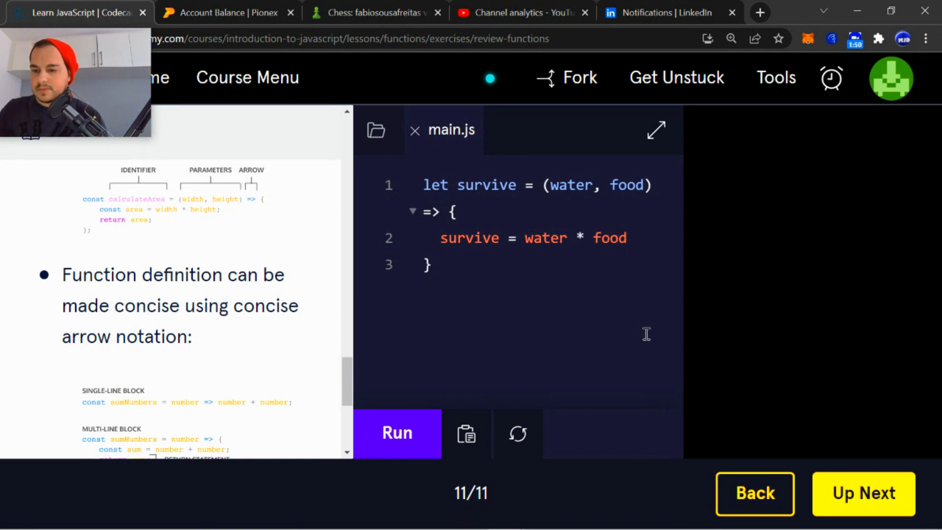
pyautogui.write(';')
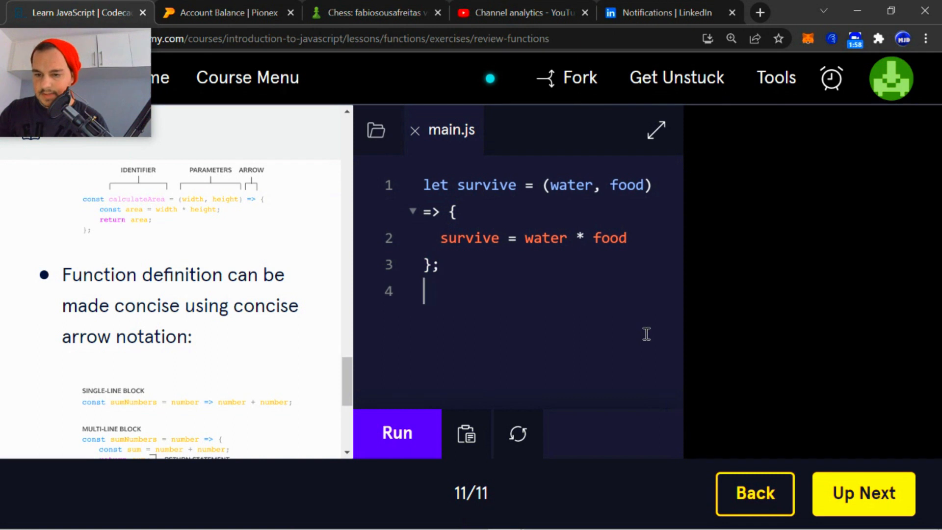
# Add survive(5, 4); below the function, run it, and begin a console line with 'con'
pyautogui.press('Enter')
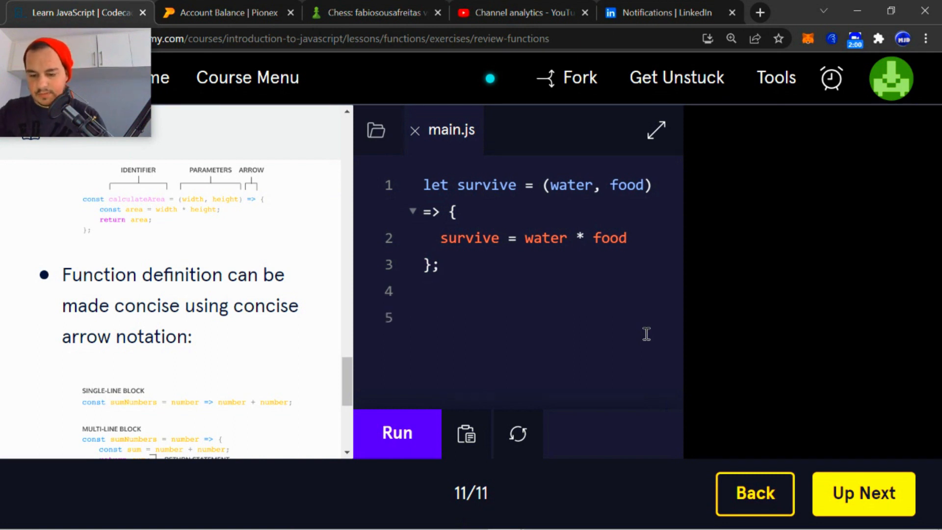
pyautogui.write('surv')
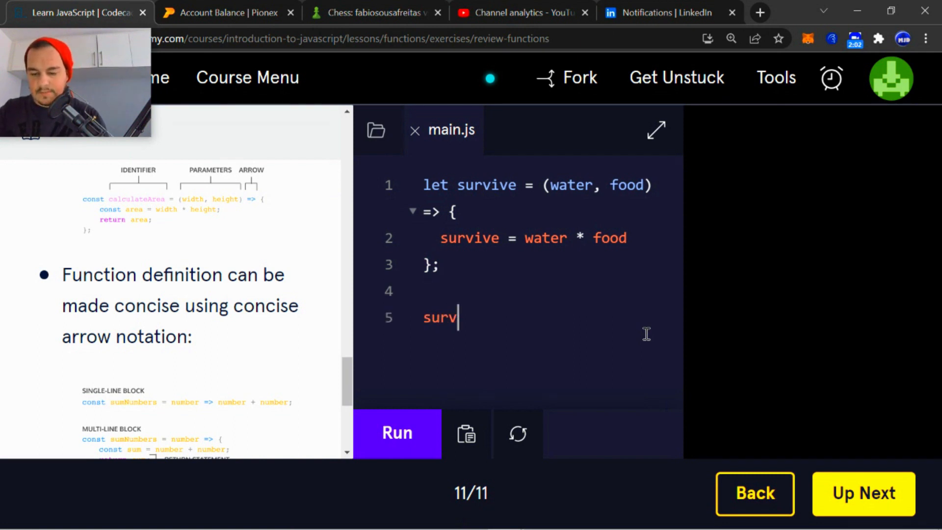
pyautogui.write('ive()')
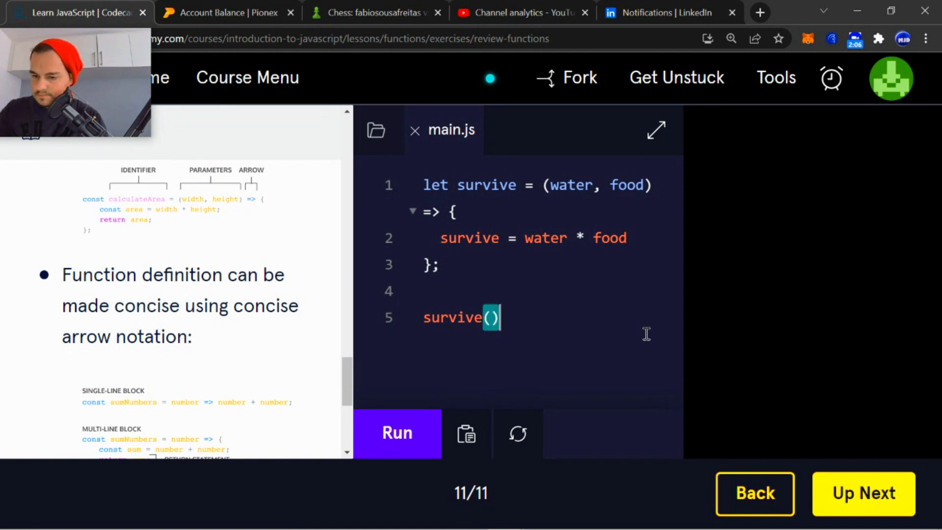
pyautogui.press('Enter')
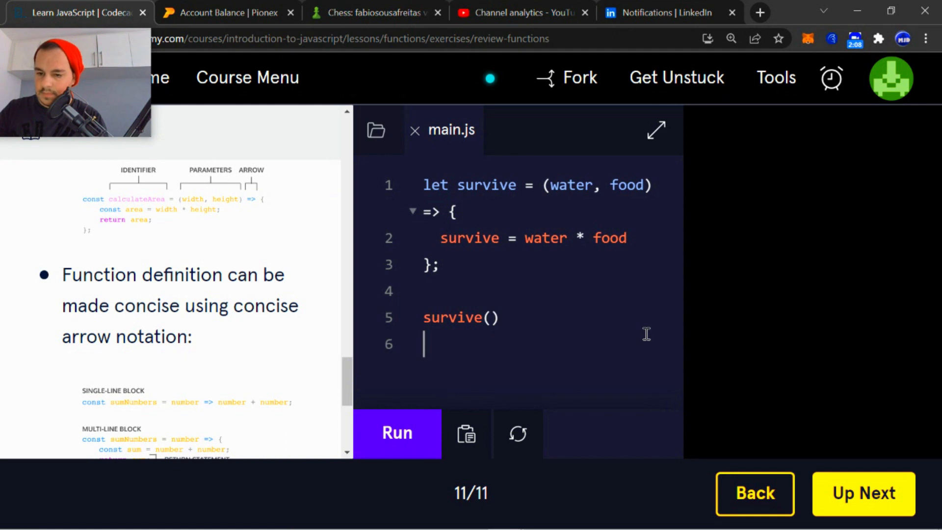
pyautogui.write('con')
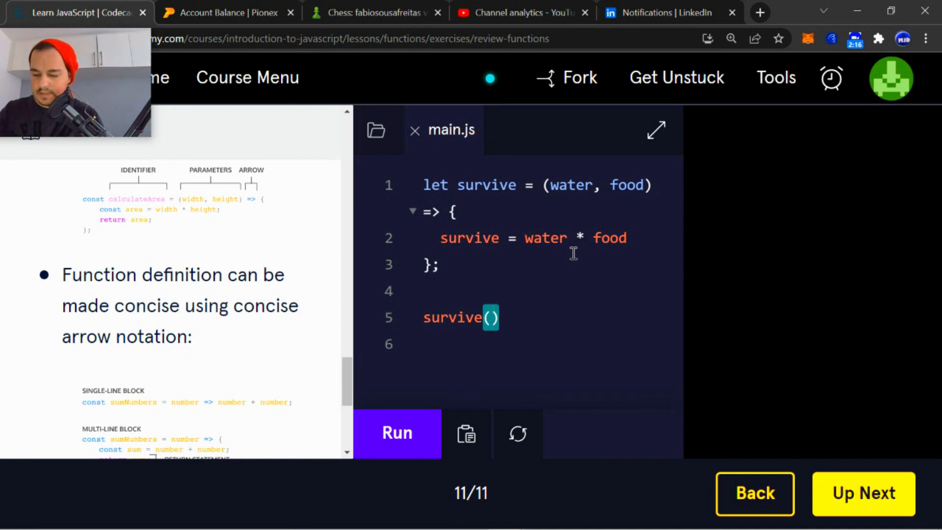
pyautogui.write('5,')
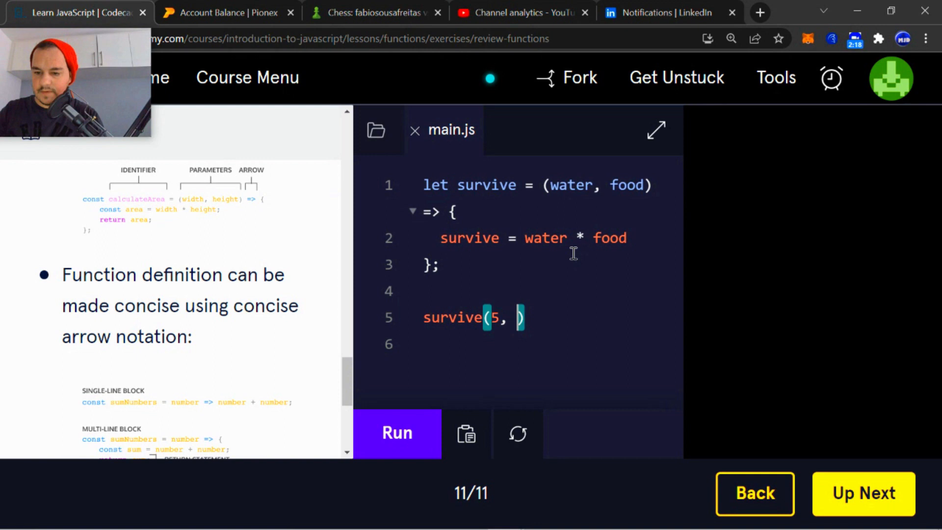
pyautogui.write('4')
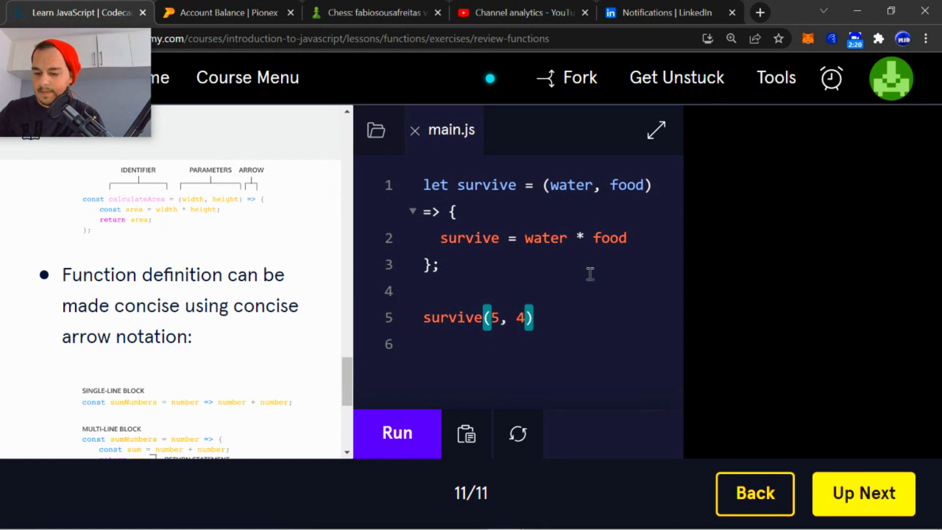
pyautogui.write(';')
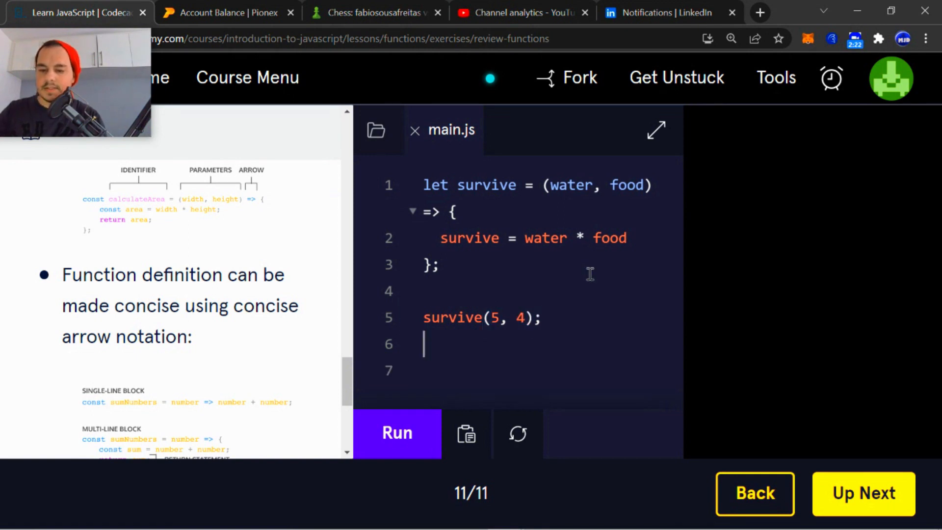
pyautogui.click(397, 434)
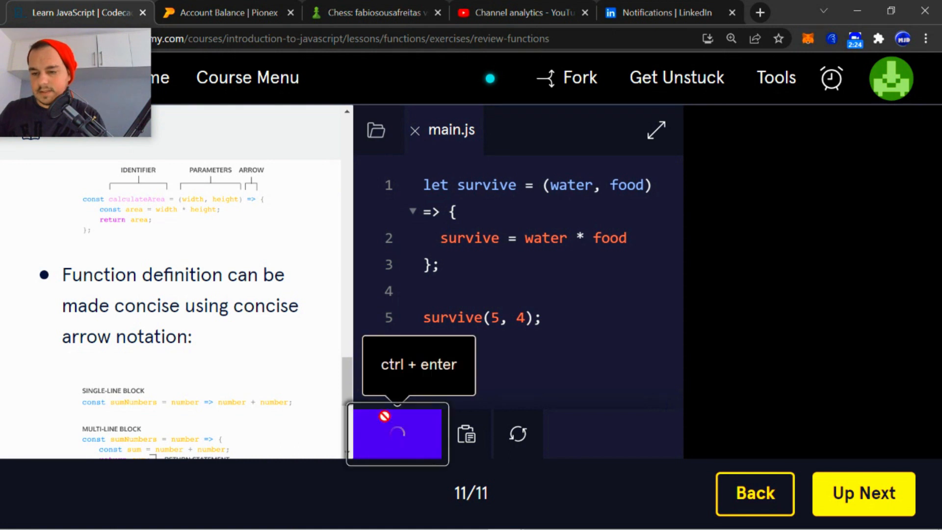
pyautogui.write('con')
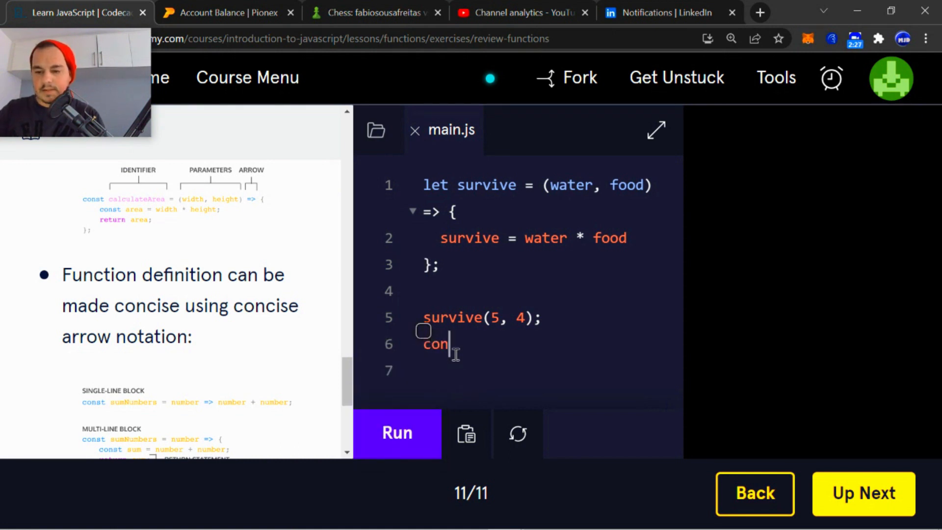
# Finish console.log(survive); and run the code so the output shows 20
pyautogui.write('sole.l')
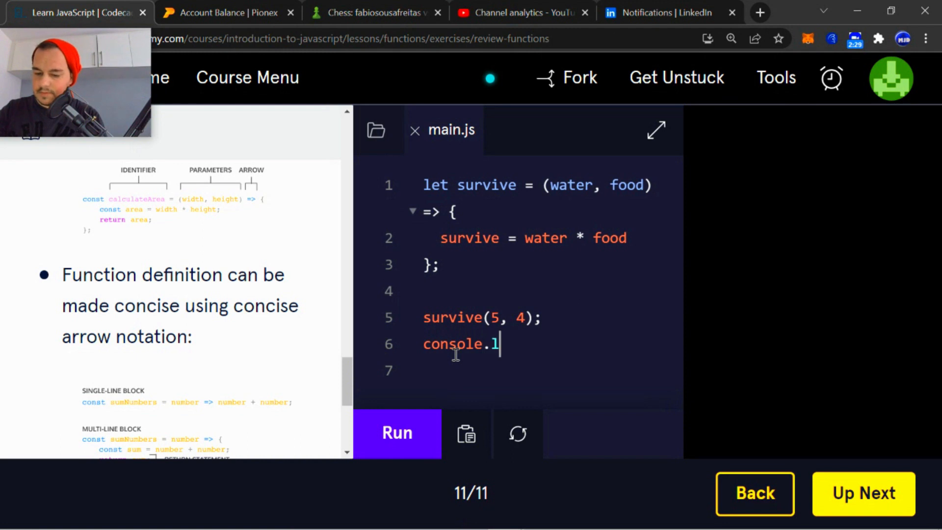
pyautogui.write('og')
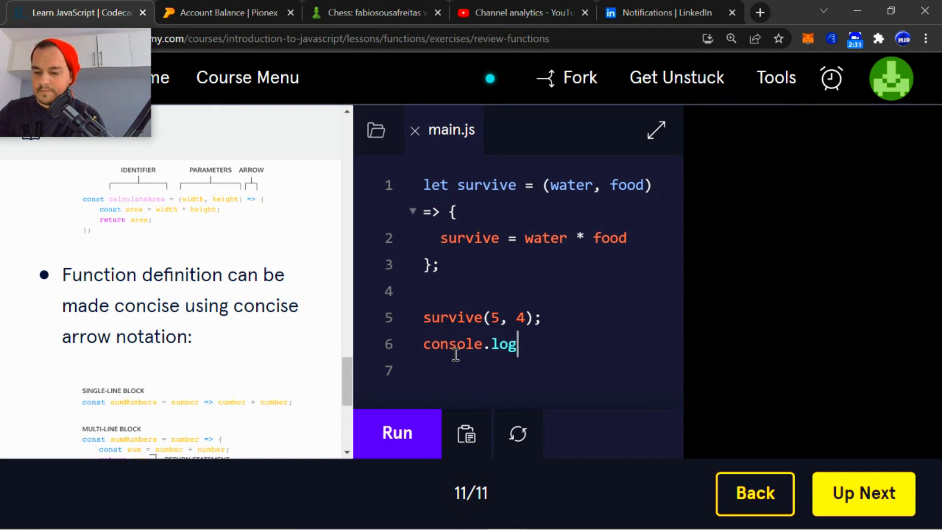
pyautogui.write('(s')
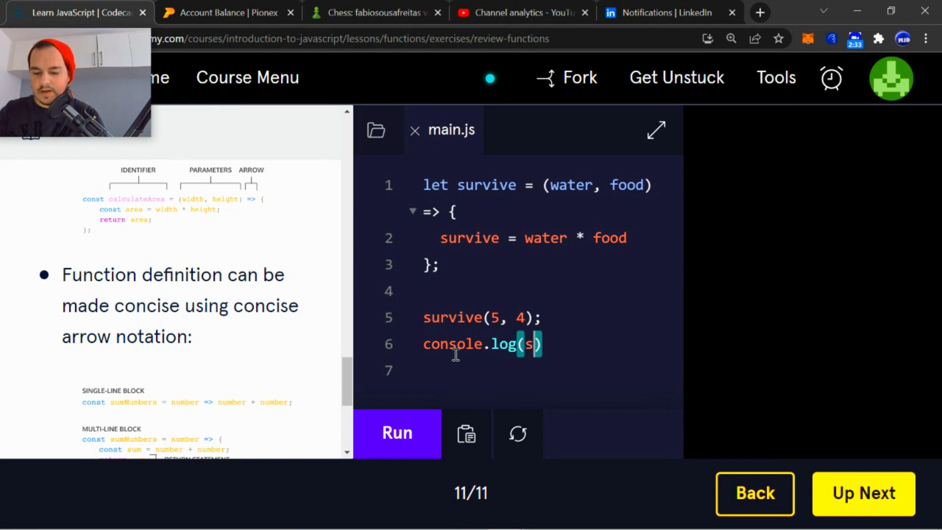
pyautogui.write('urvive')
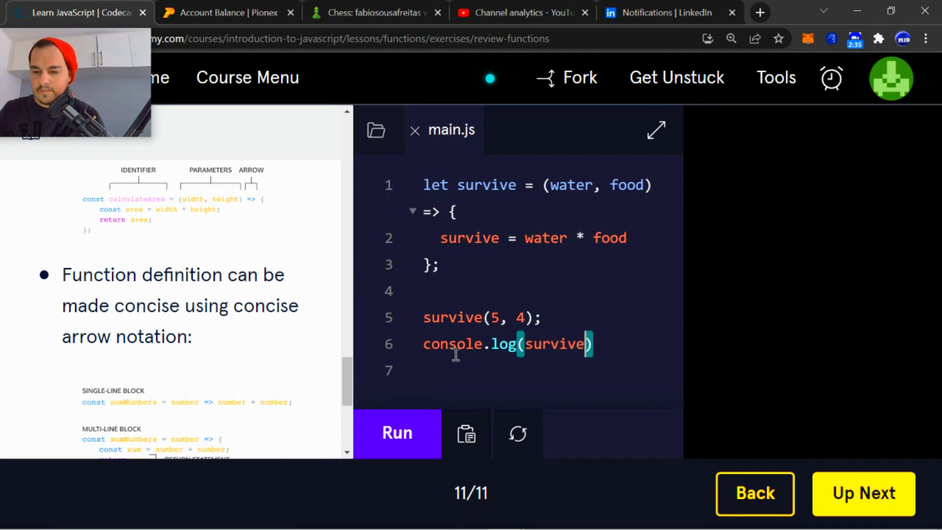
pyautogui.write(';')
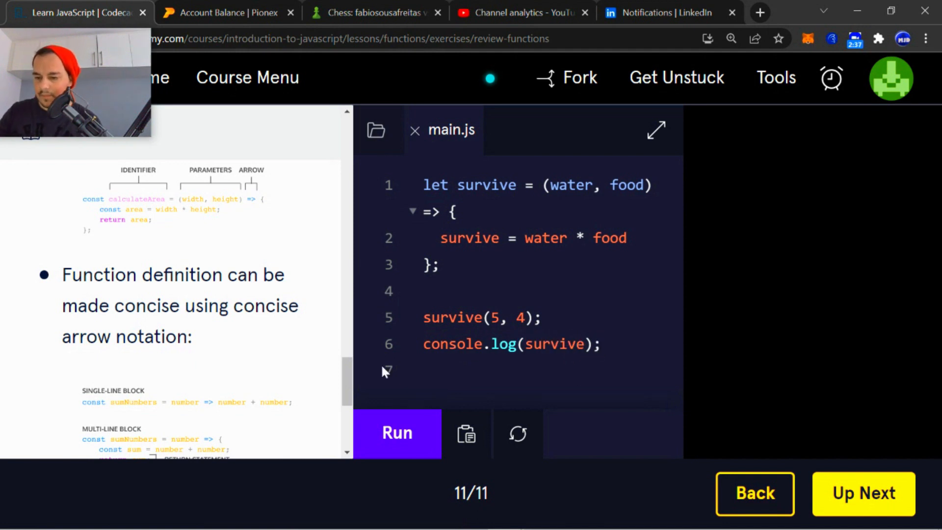
pyautogui.click(396, 433)
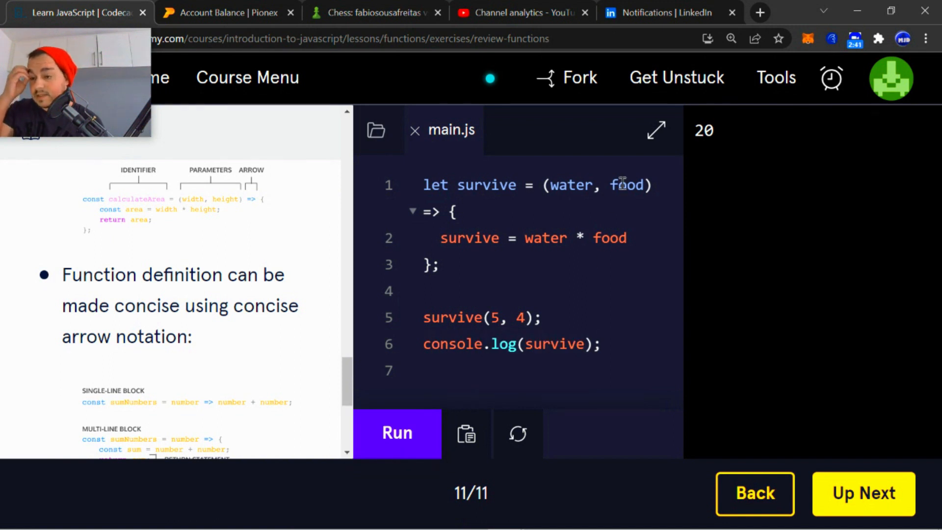
pyautogui.moveTo(685, 258)
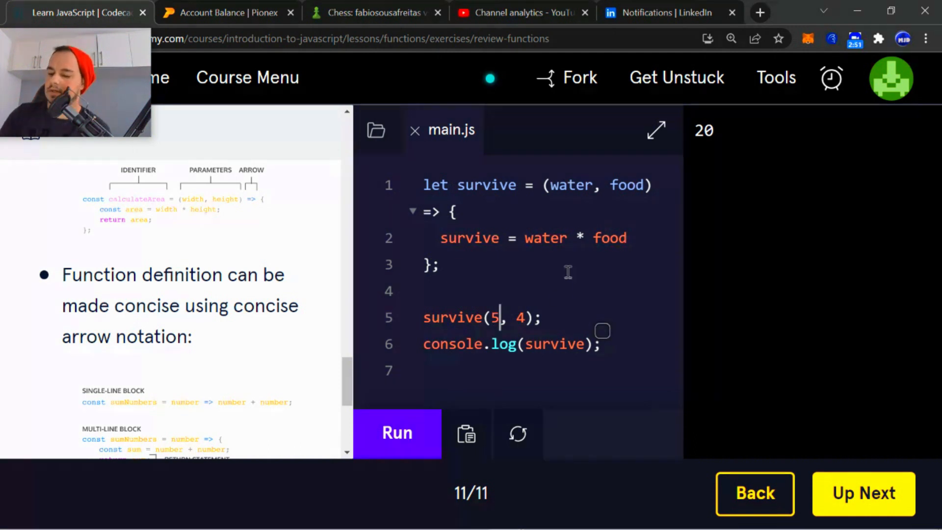
# Change the call to survive(20, 5), run it to print 100, and finish the lesson via Up Next
pyautogui.write('20')
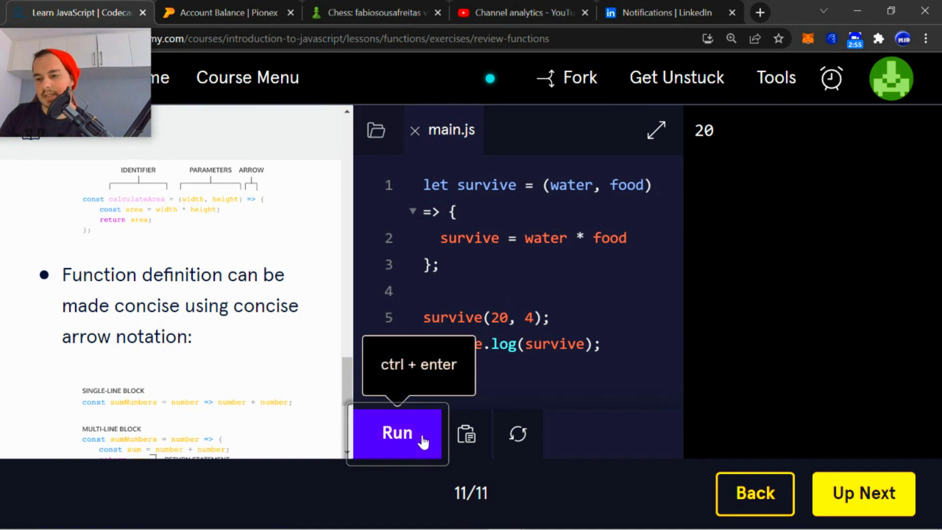
pyautogui.click(397, 433)
pyautogui.write('5')
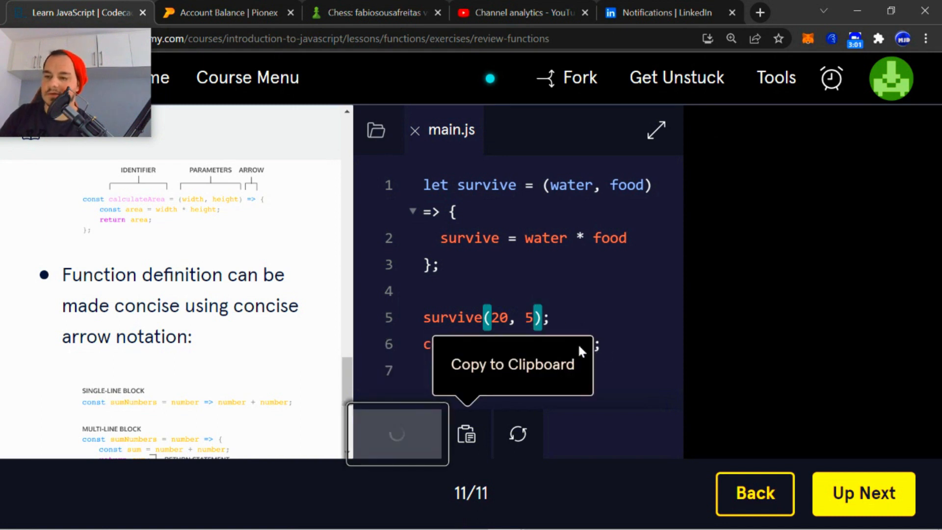
pyautogui.click(396, 433)
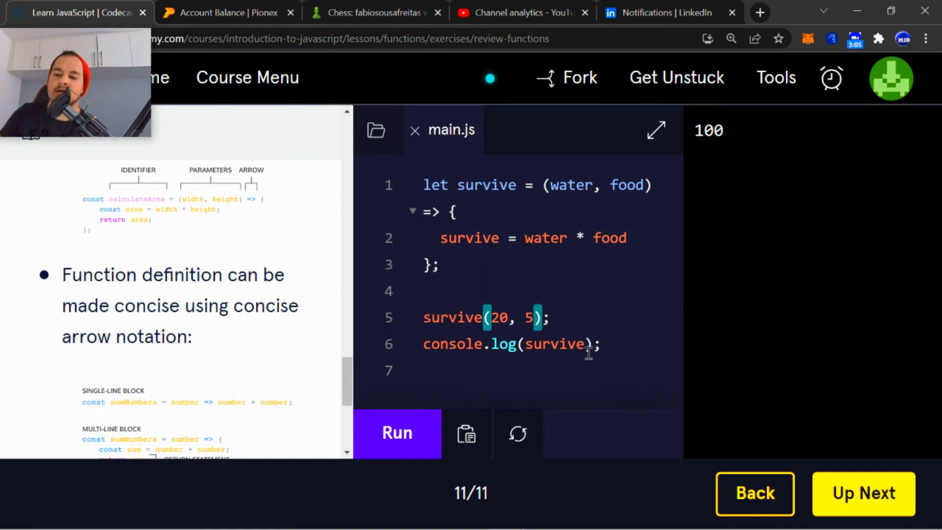
pyautogui.moveTo(854, 497)
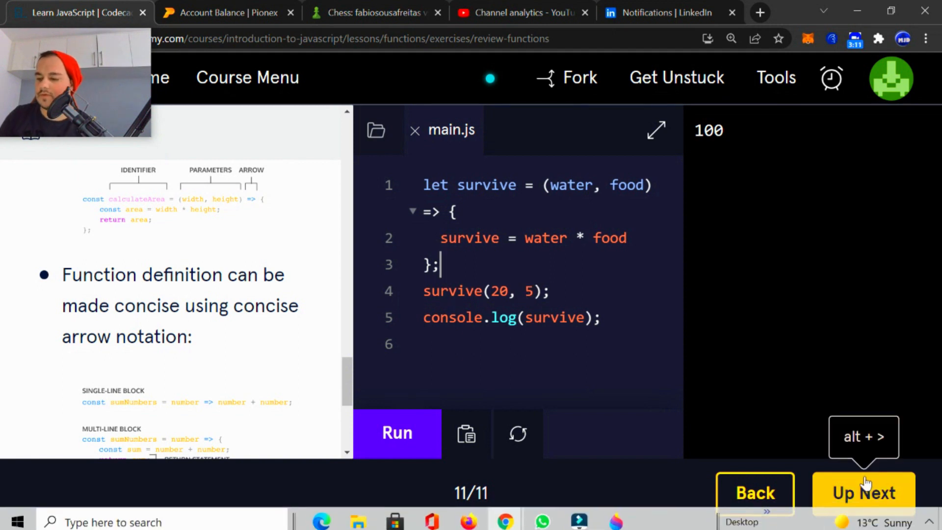
pyautogui.click(864, 494)
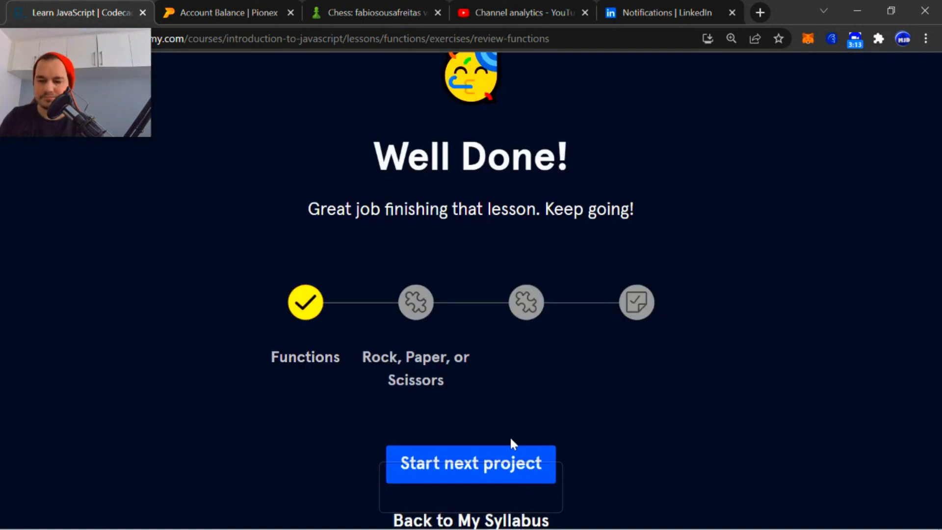